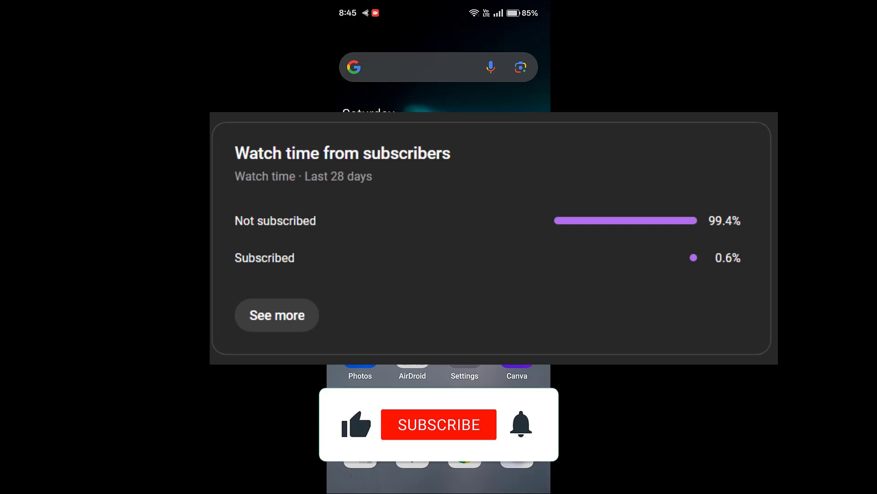
Launch Canva to its home page, then pull down the notifications and quick settings panel.
left_click(439, 424)
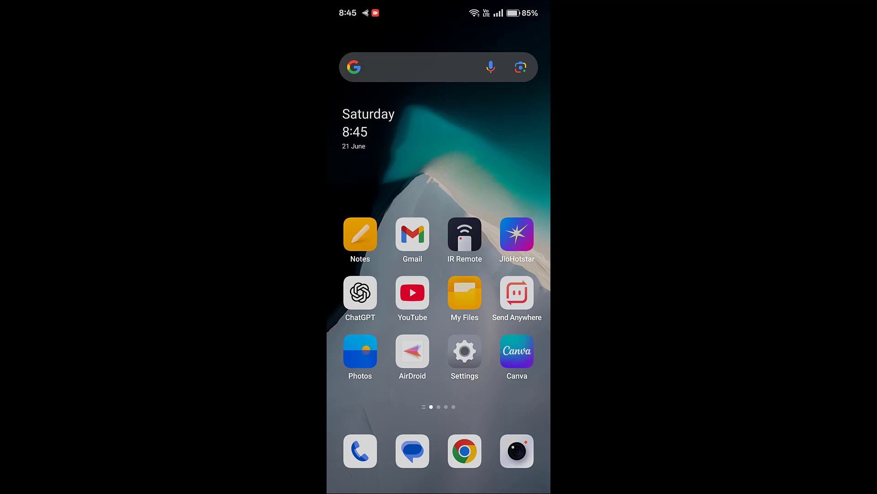
left_click(516, 351)
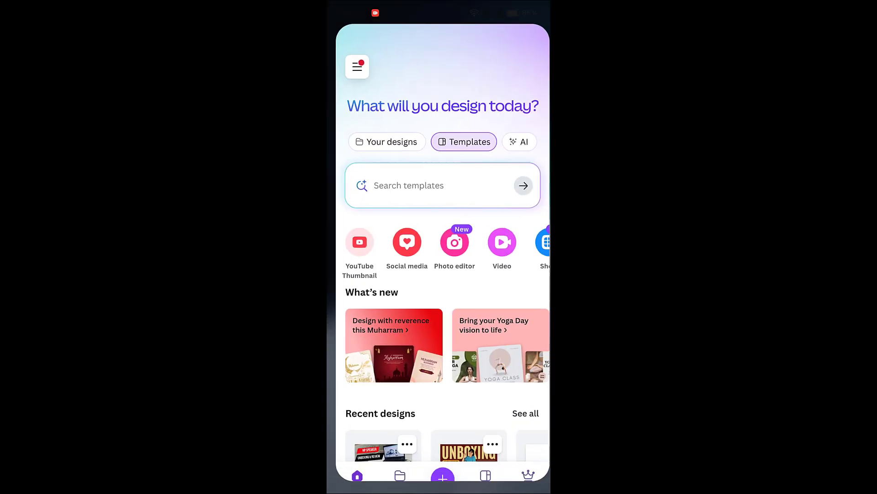
left_click(356, 66)
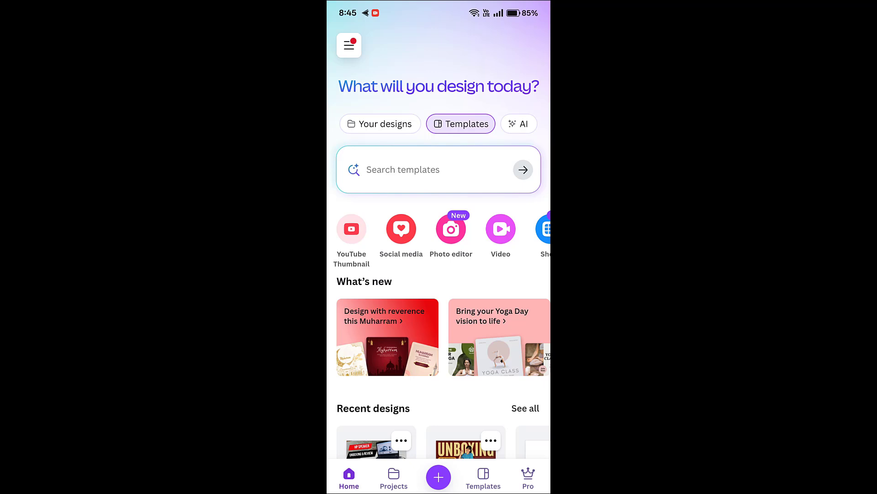
scroll("down", 3)
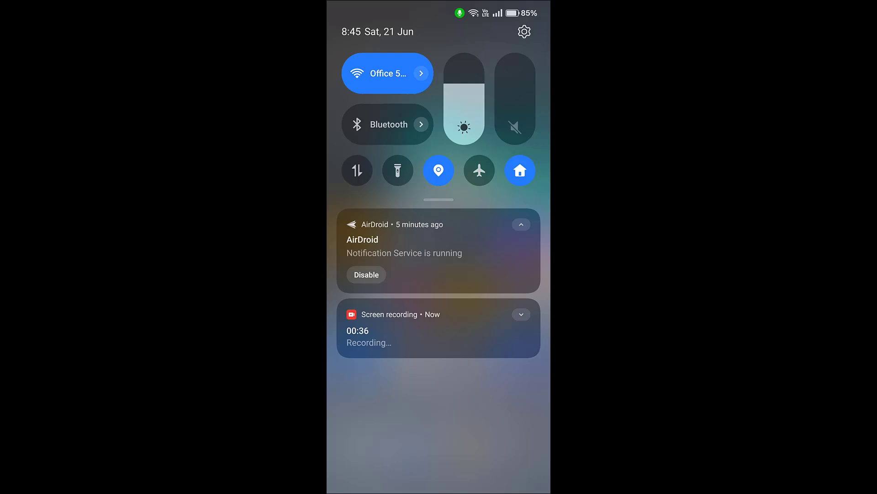
Toggle airplane mode on to reset the connection and bring up the Wi-Fi networks panel.
left_click(479, 170)
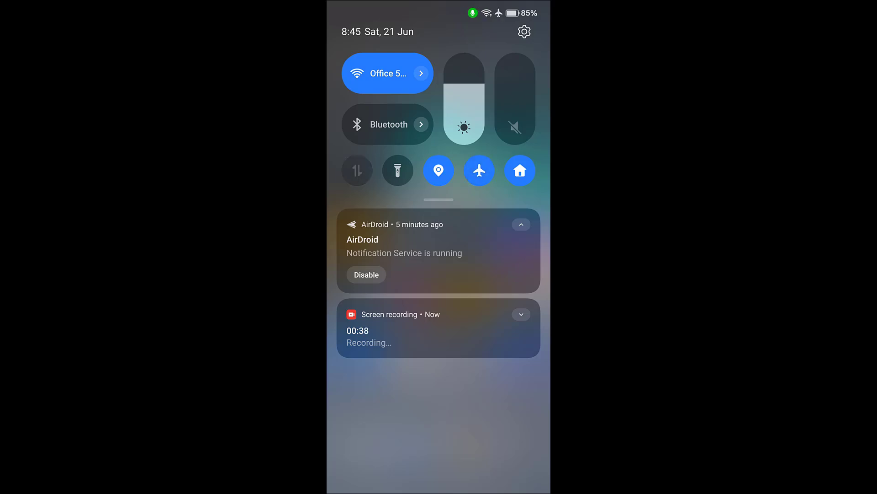
left_click(479, 171)
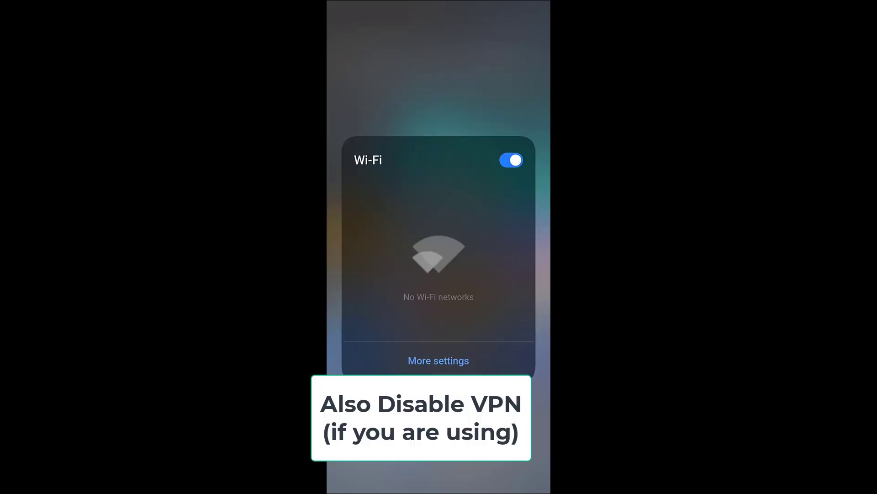
left_click(512, 160)
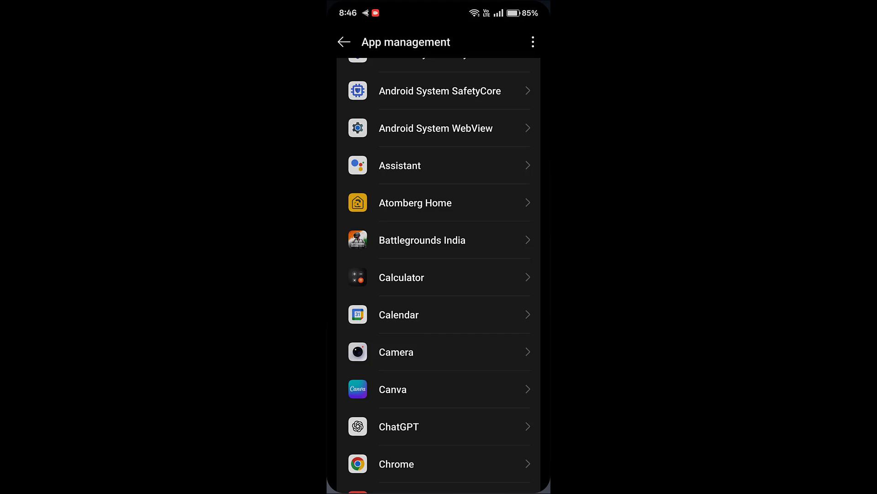
Navigate from the main Settings list to Apps > App management and select Canva.
left_click(344, 42)
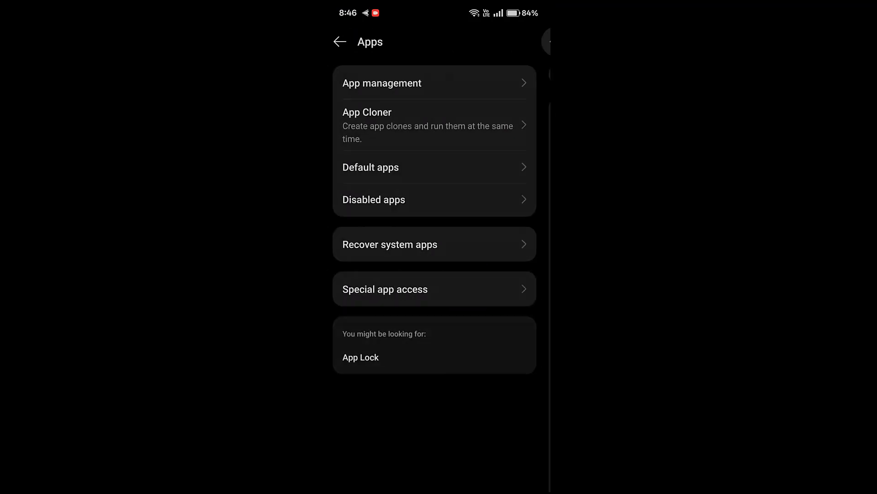
left_click(340, 42)
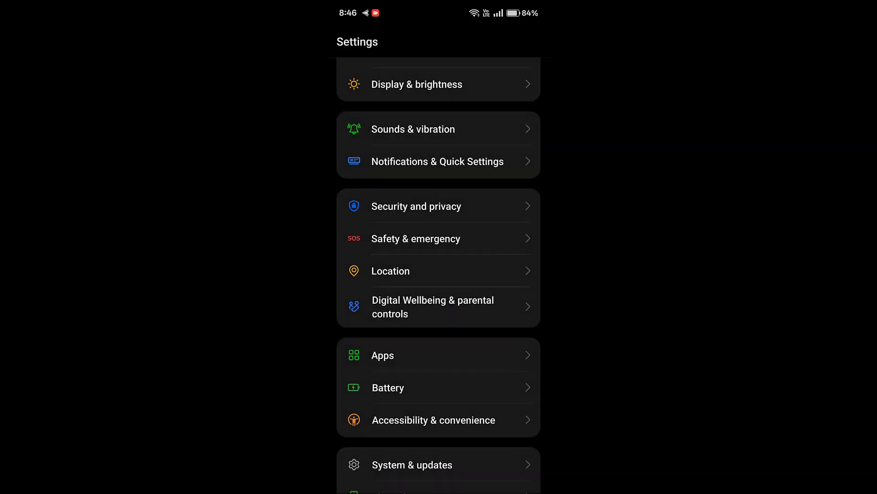
left_click(382, 355)
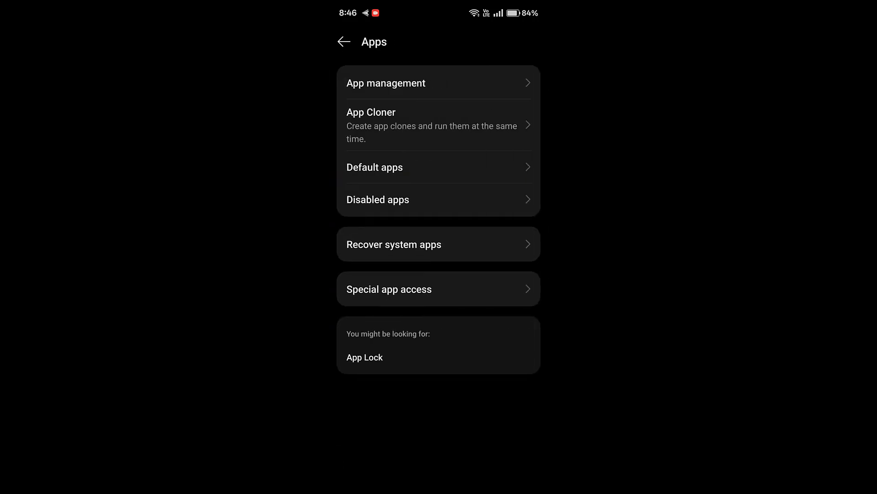
left_click(386, 83)
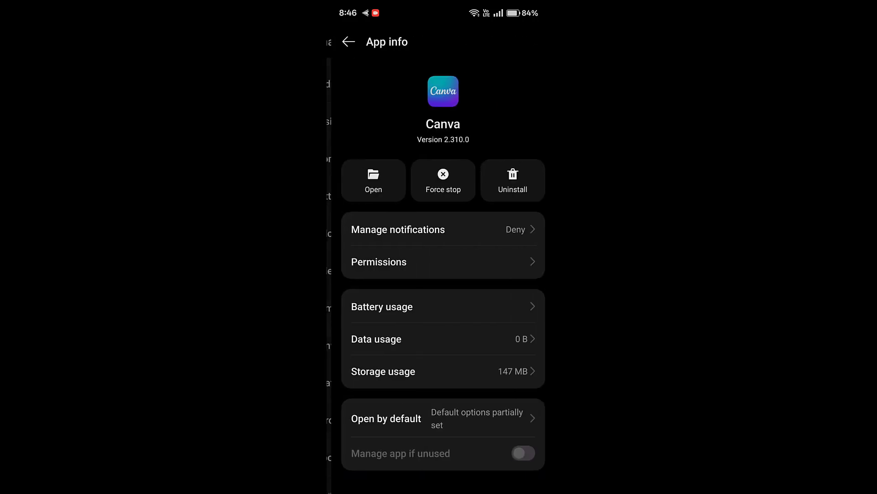
left_click(523, 452)
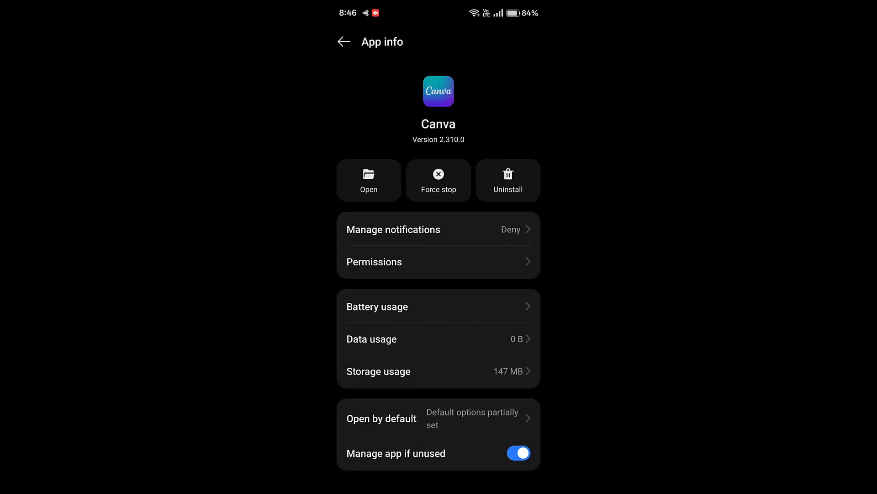
Review Canva's permissions, confirming Photos and videos is always allowed, then return to the apps list.
left_click(375, 262)
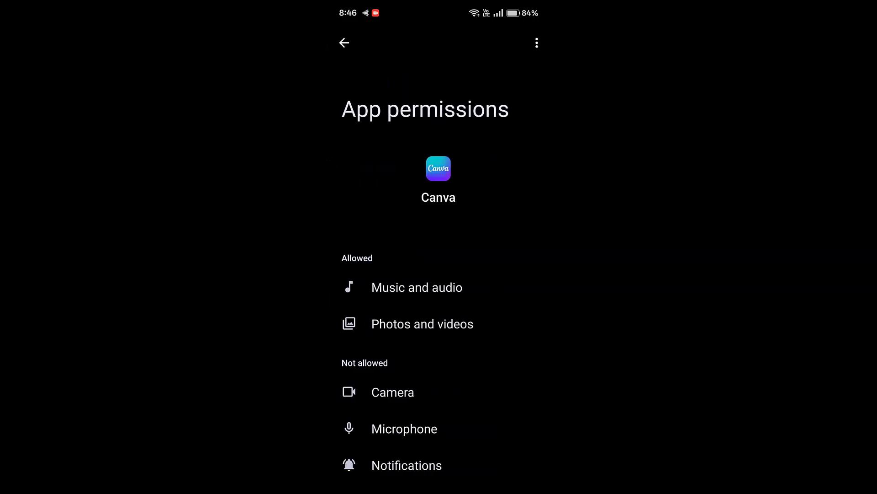
left_click(422, 324)
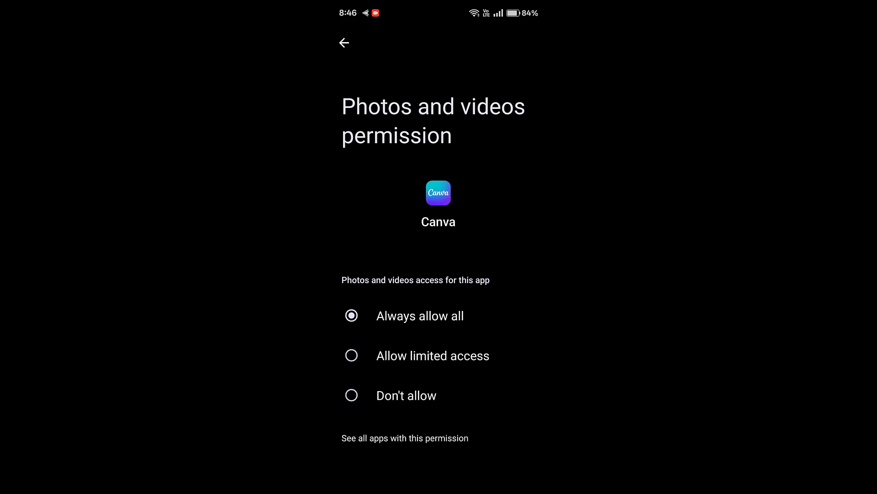
left_click(344, 42)
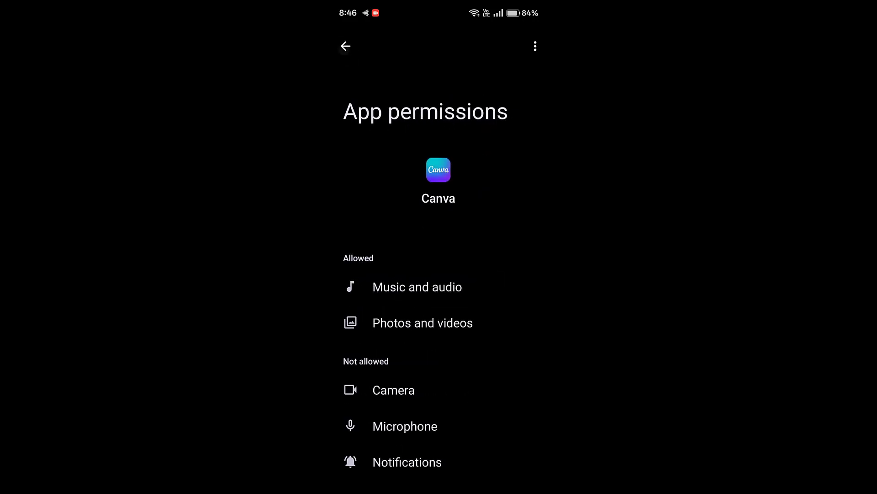
scroll("down", 3)
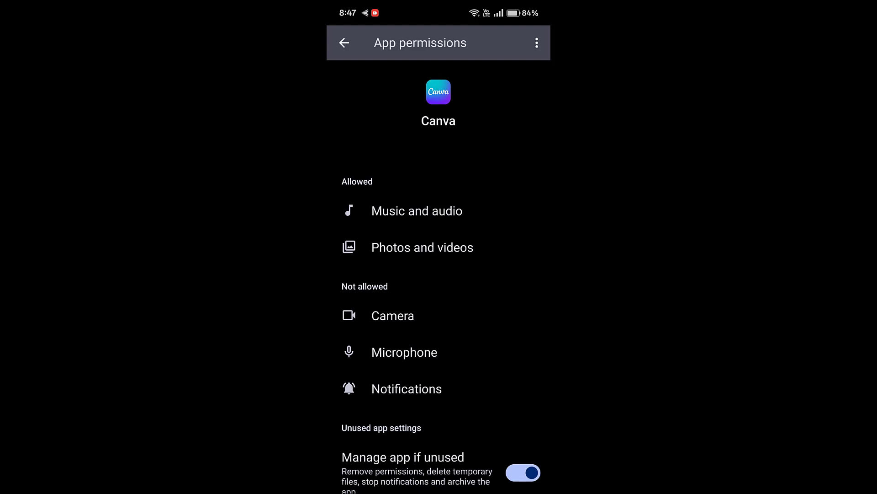
left_click(343, 42)
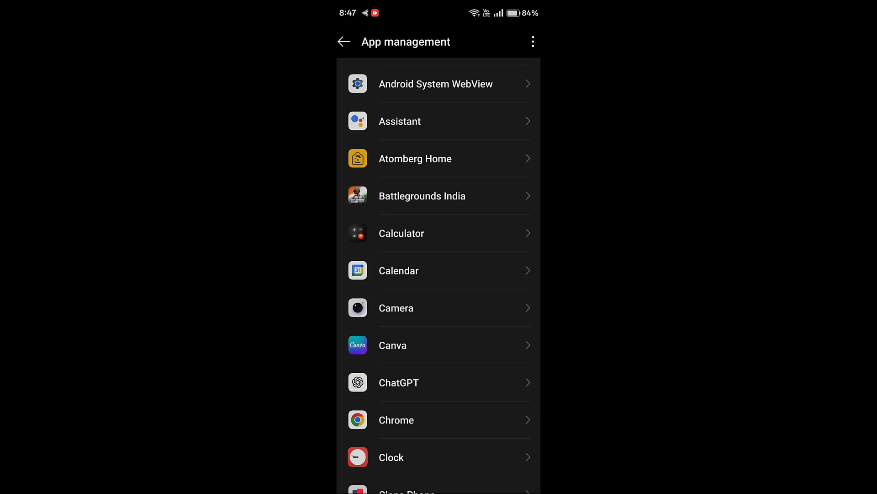
Clear Canva's storage data and cache from its app info, then return to the home screen.
left_click(393, 346)
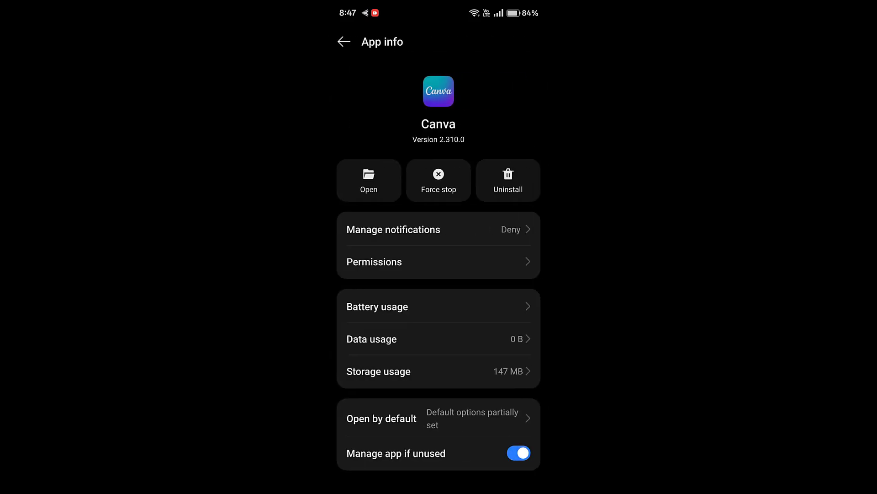
left_click(378, 371)
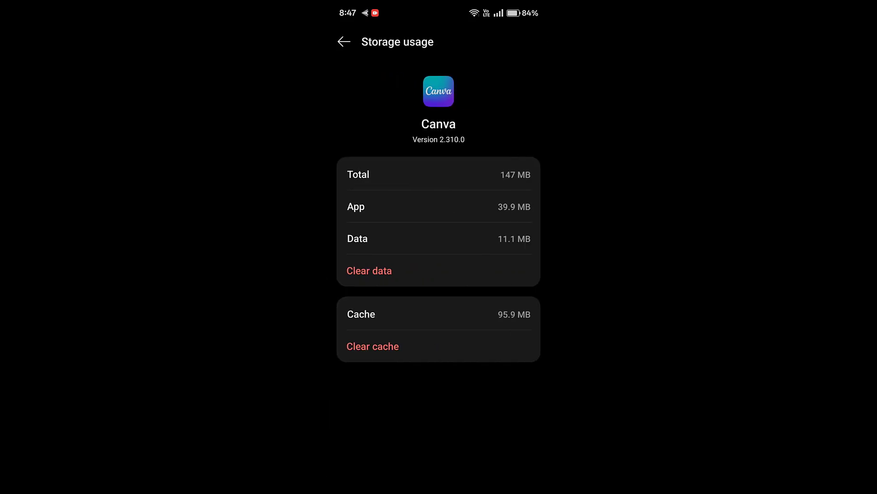
left_click(370, 271)
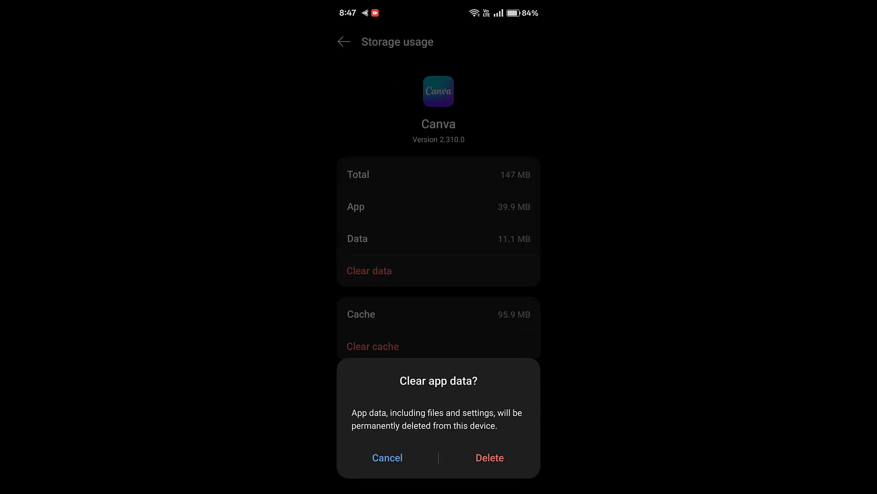
left_click(490, 457)
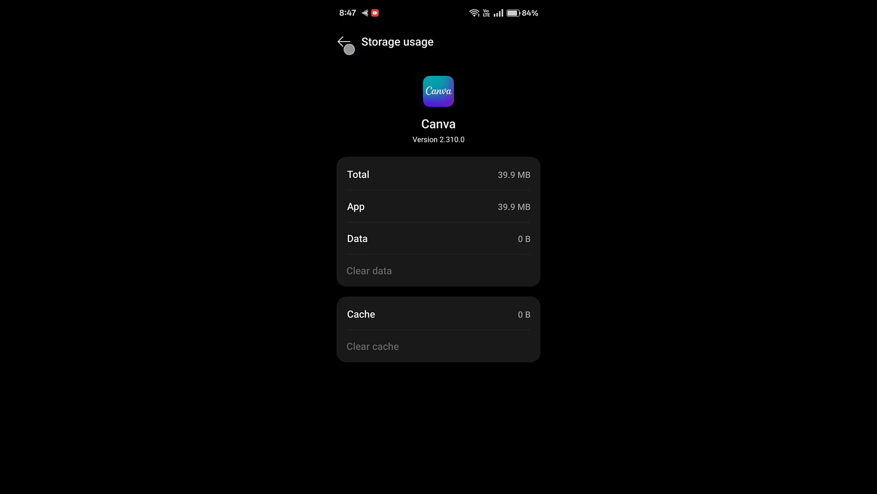
left_click(344, 42)
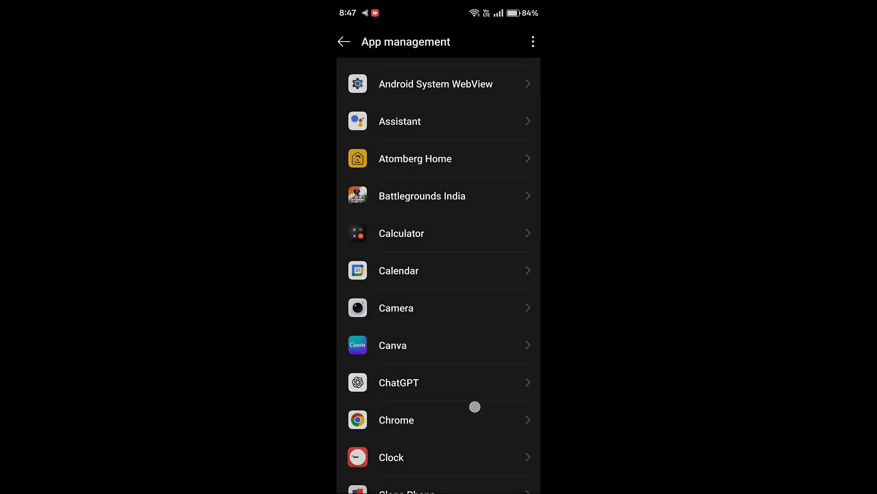
key("HOME")
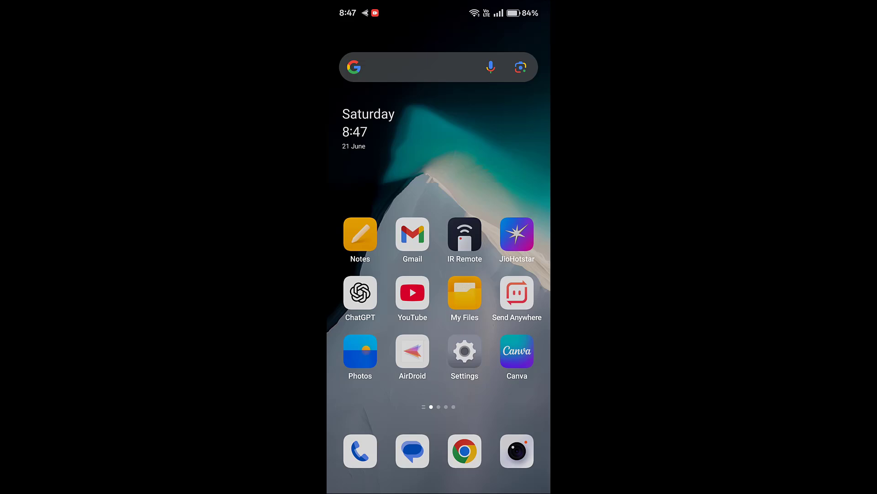
Move the yellow UNBOXING design to the trash from Canva's Projects, then return to the home screen.
left_click(516, 351)
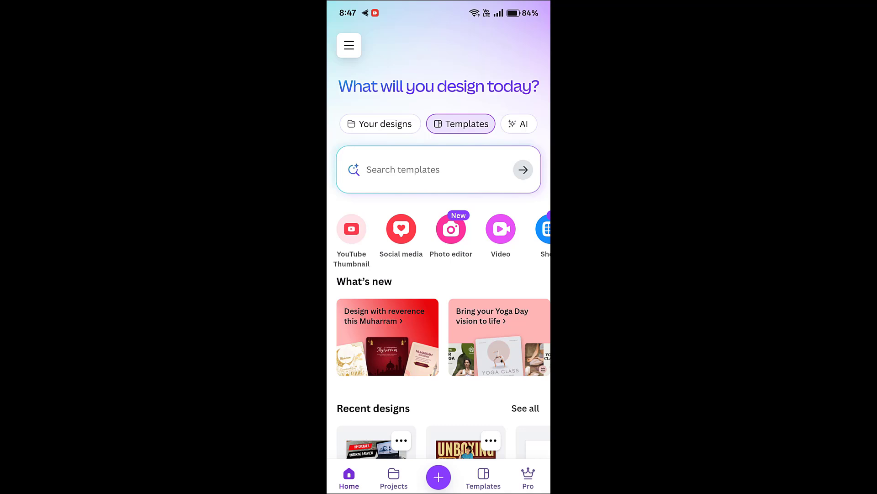
left_click(393, 477)
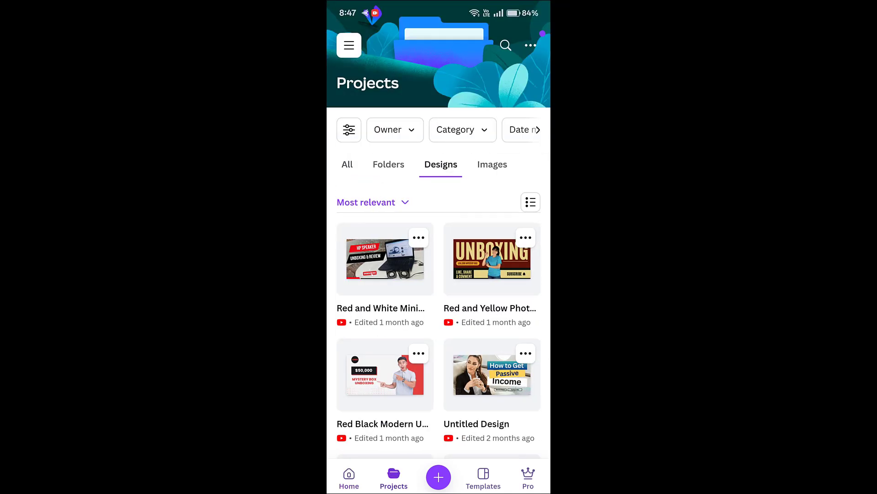
left_click(525, 237)
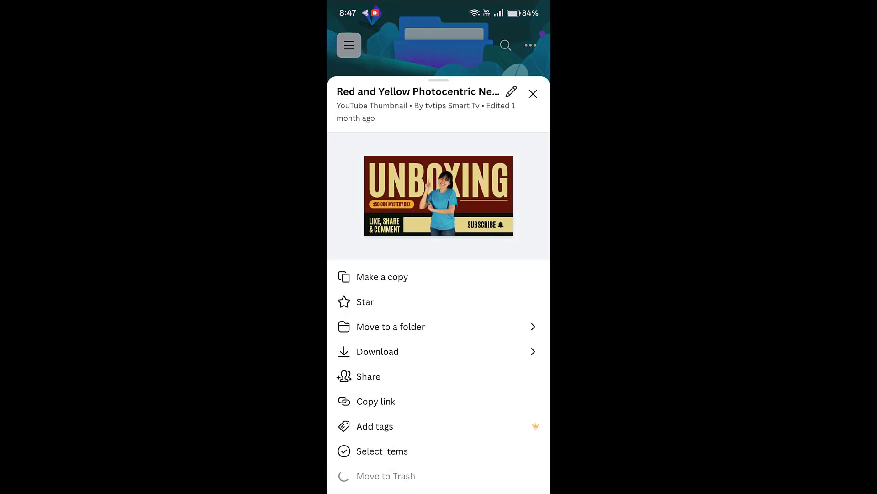
left_click(384, 475)
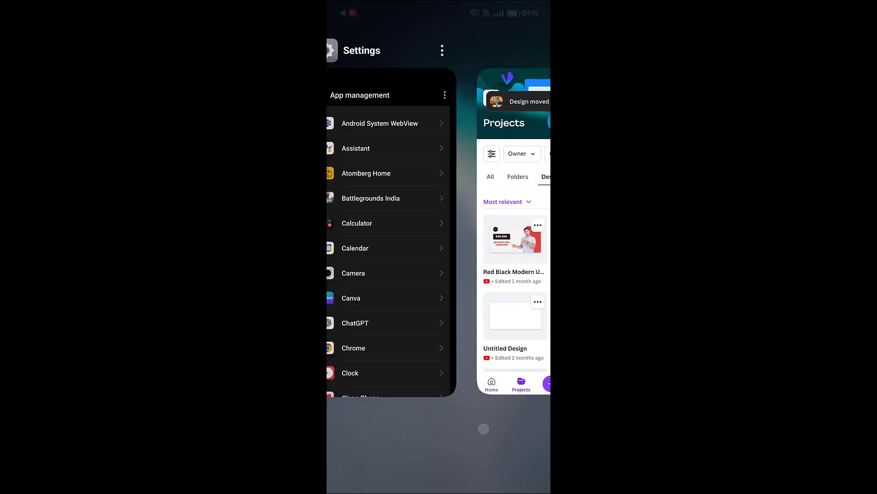
key("HOME")
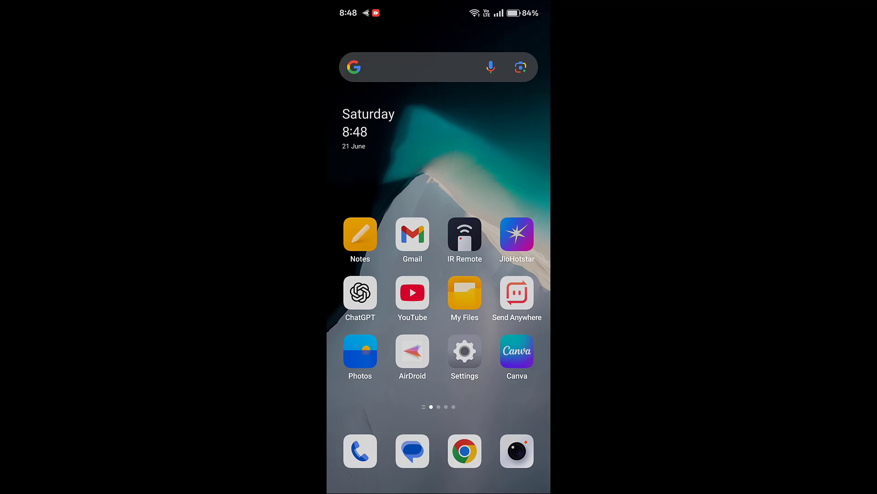
Search the app drawer for 'play' and launch the Play Store.
scroll("up", 3)
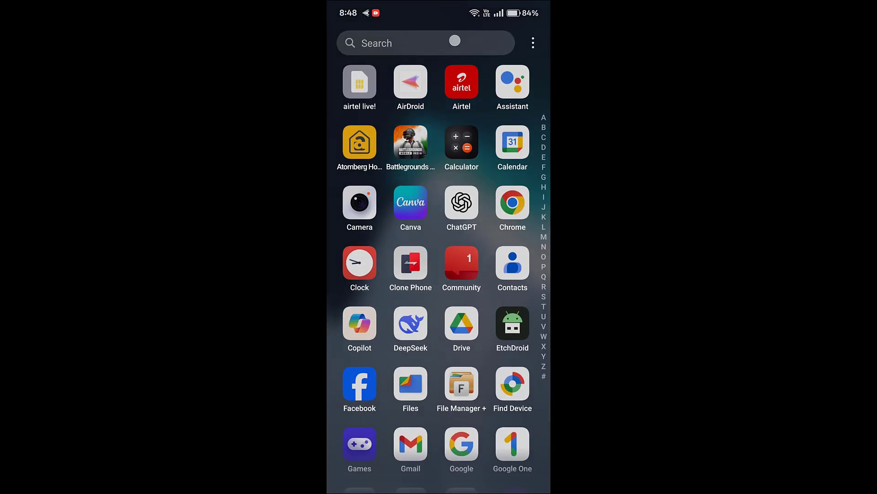
type("play")
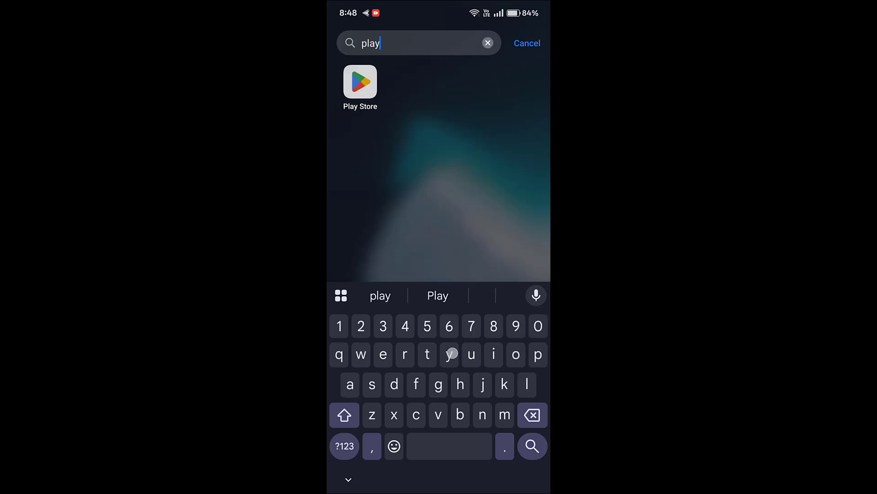
left_click(361, 82)
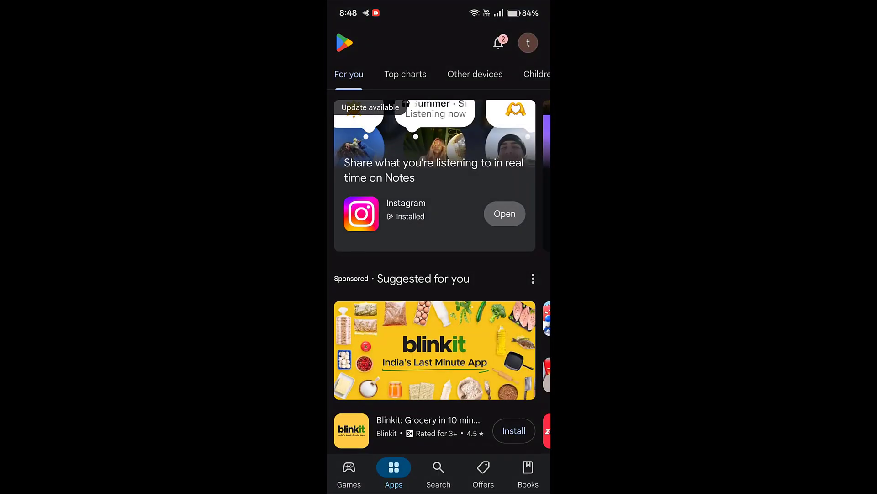
Search the Play Store for canva to reach its listing showing an available update.
left_click(439, 473)
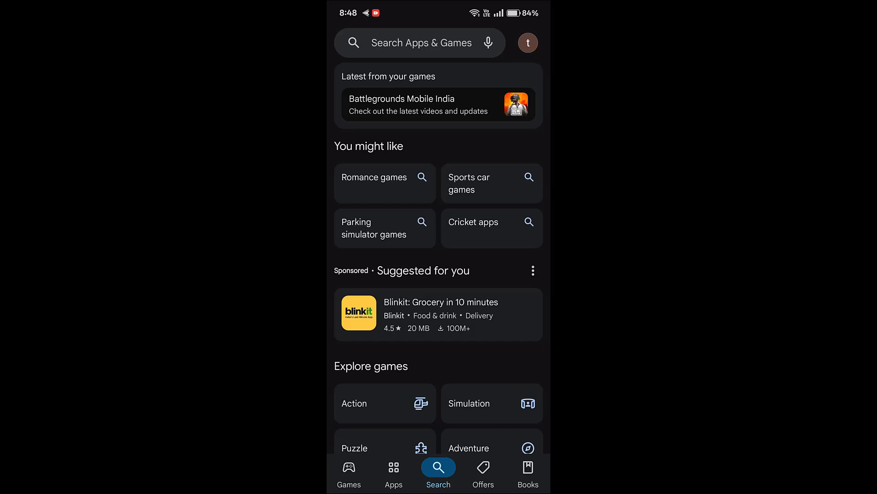
type("can")
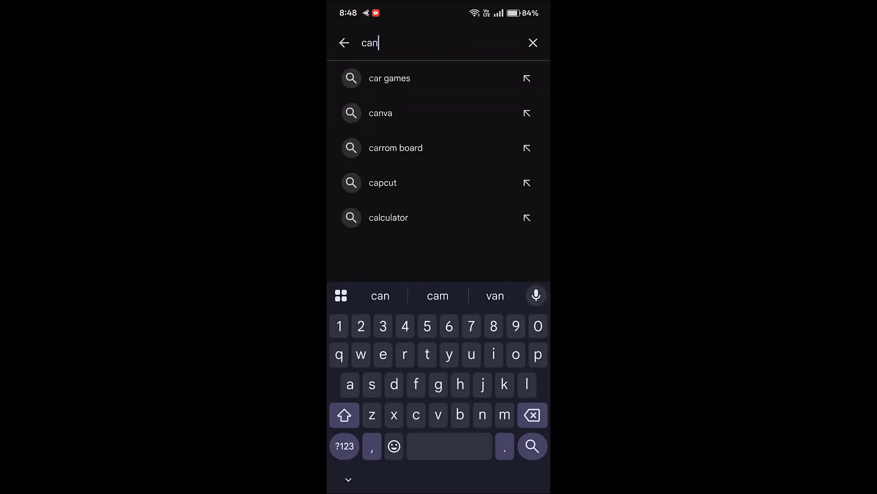
left_click(380, 113)
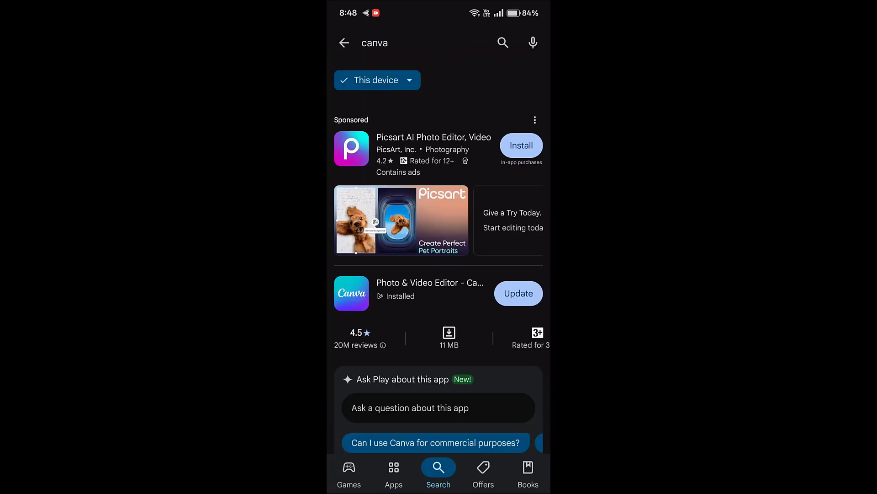